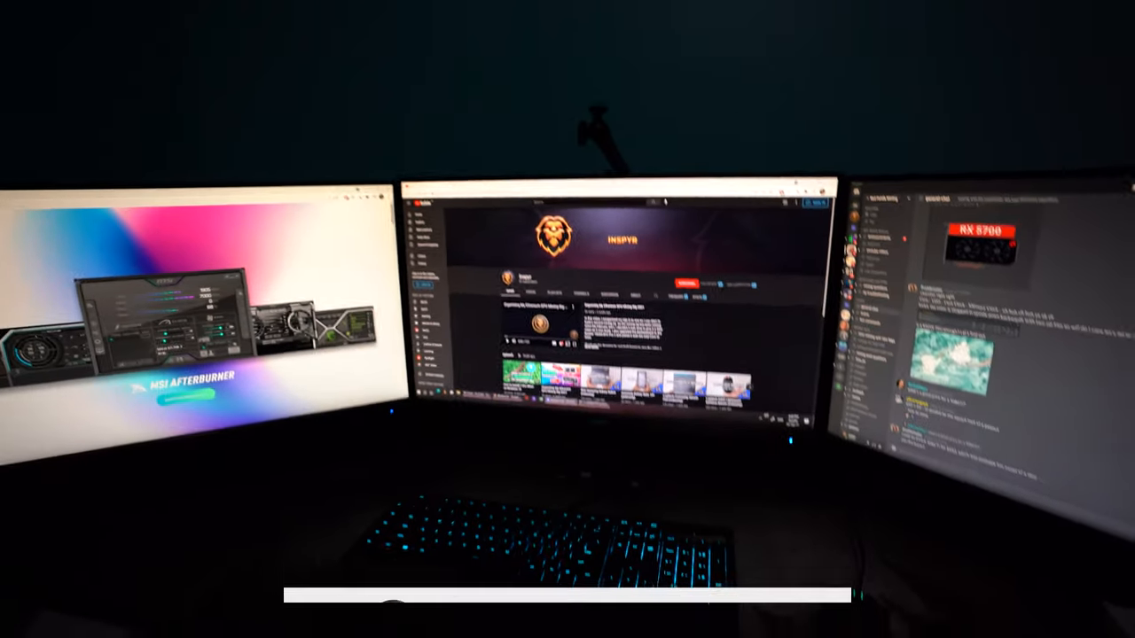
Step: Start the MSI Afterburner installer download from the msi.com landing page
left_click(697, 566)
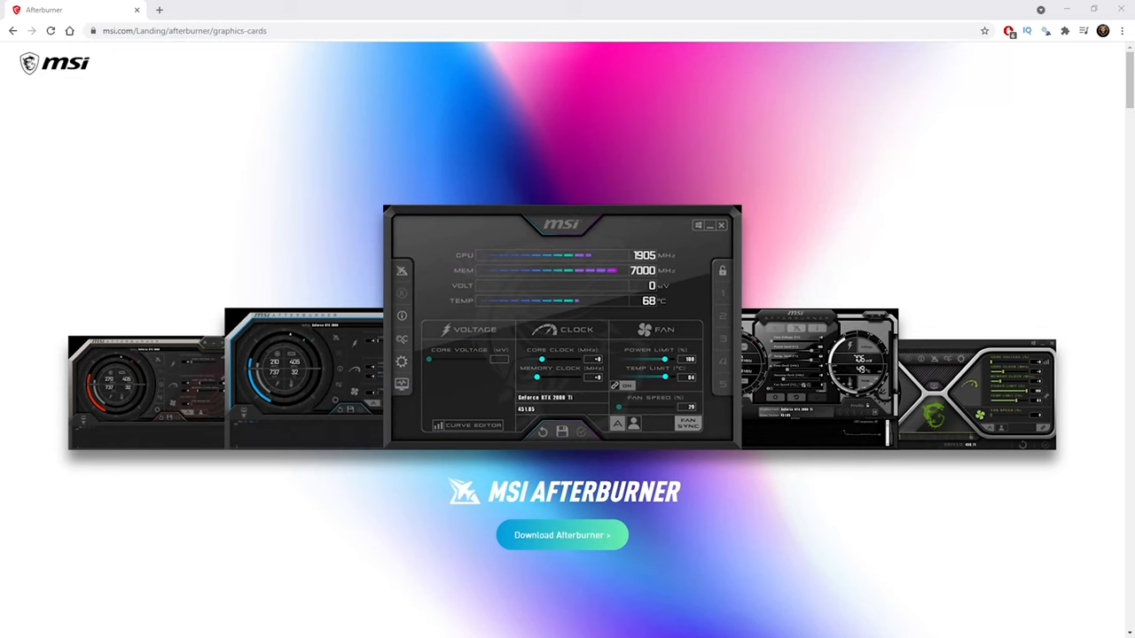
mouse_move(1029, 199)
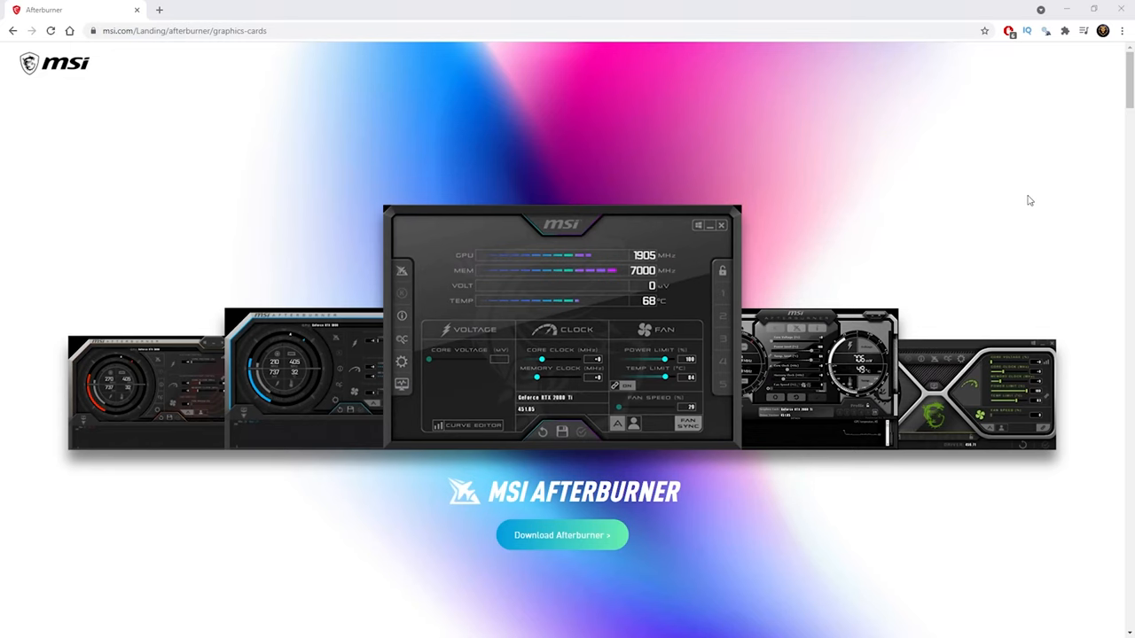
mouse_move(717, 301)
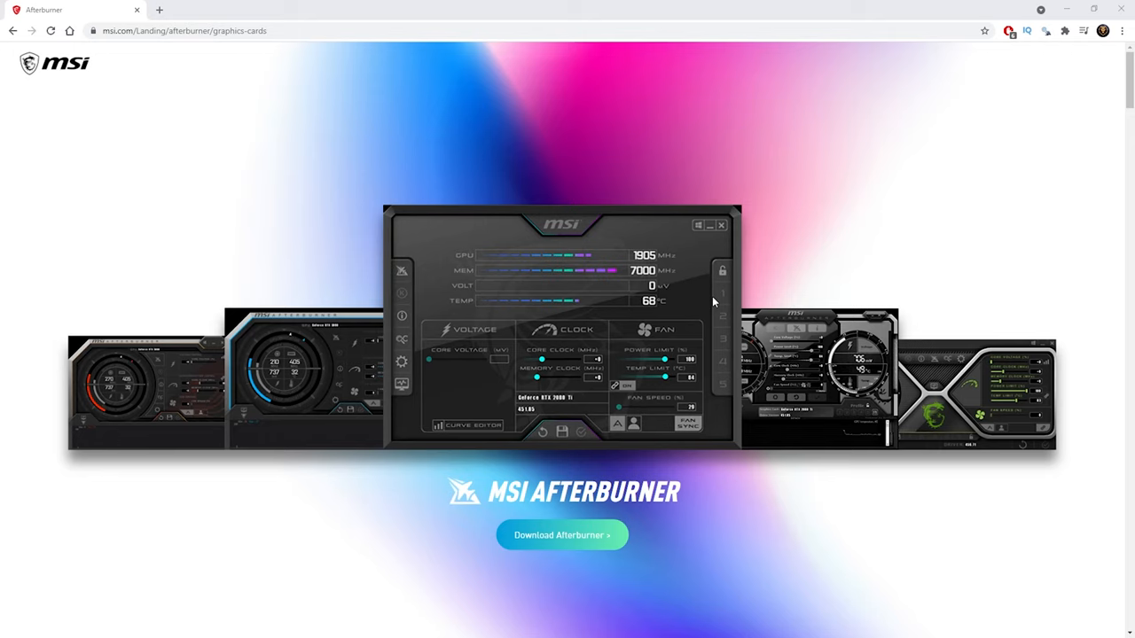
mouse_move(829, 224)
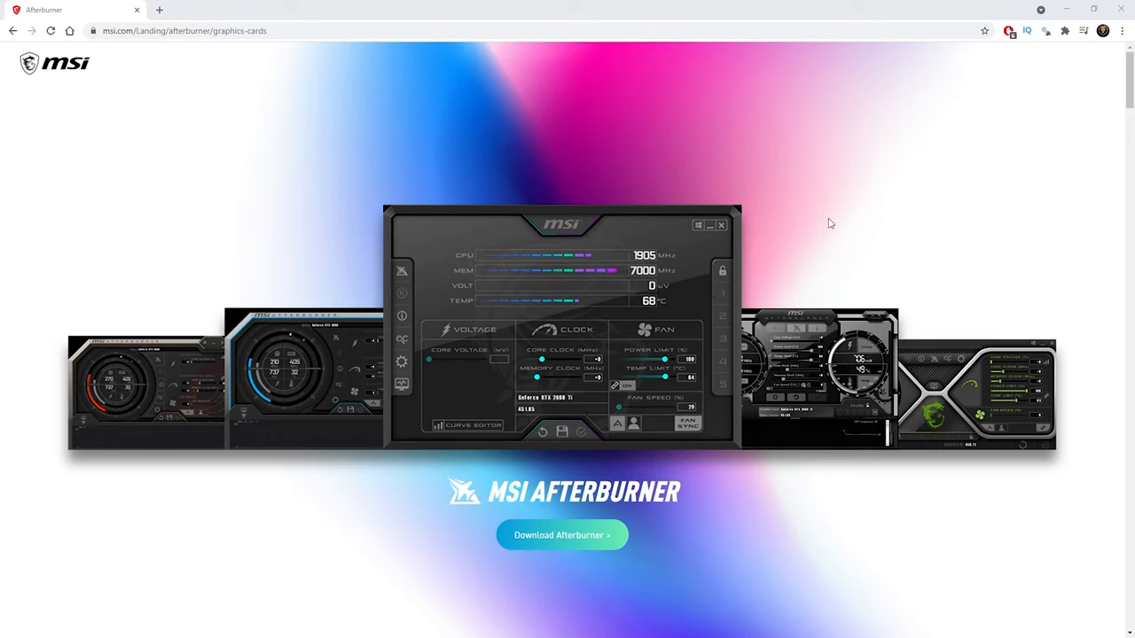
mouse_move(907, 176)
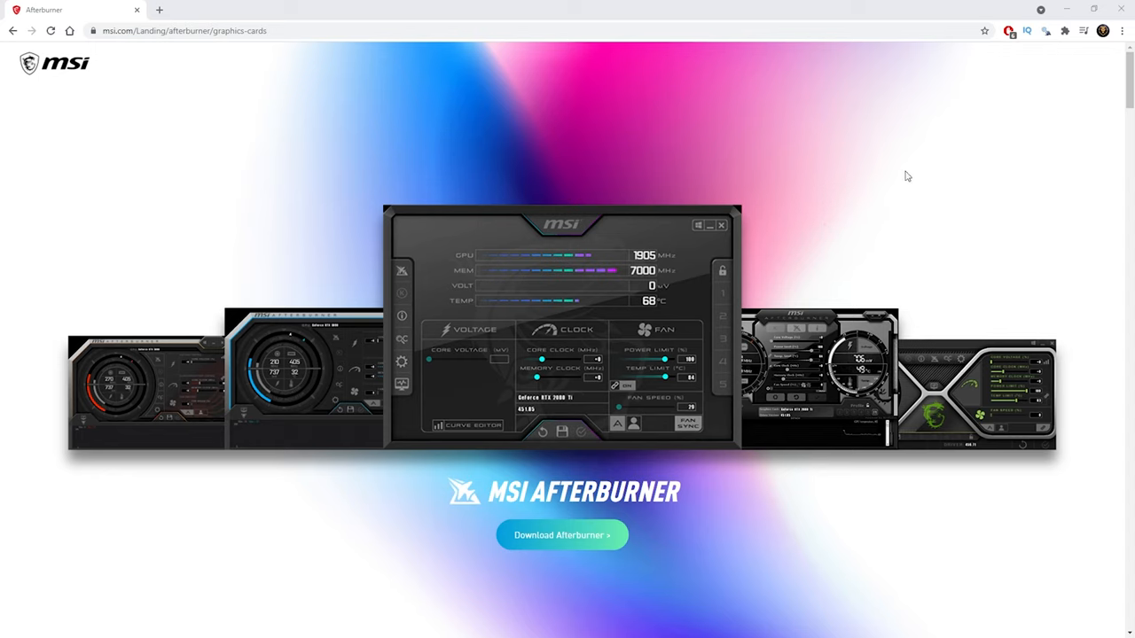
mouse_move(798, 351)
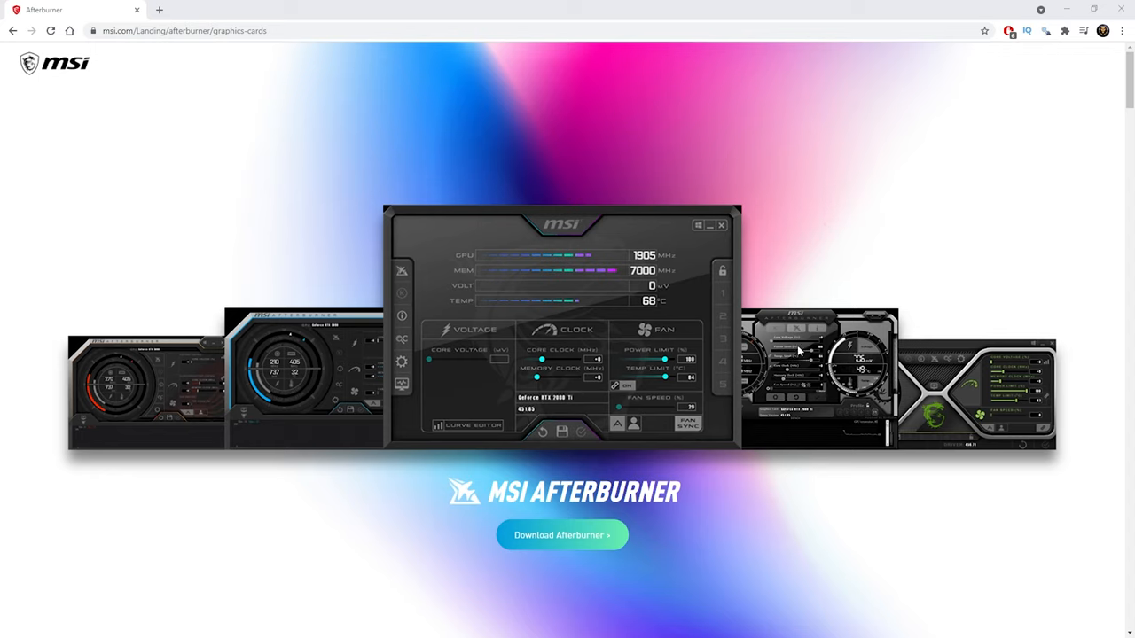
mouse_move(797, 351)
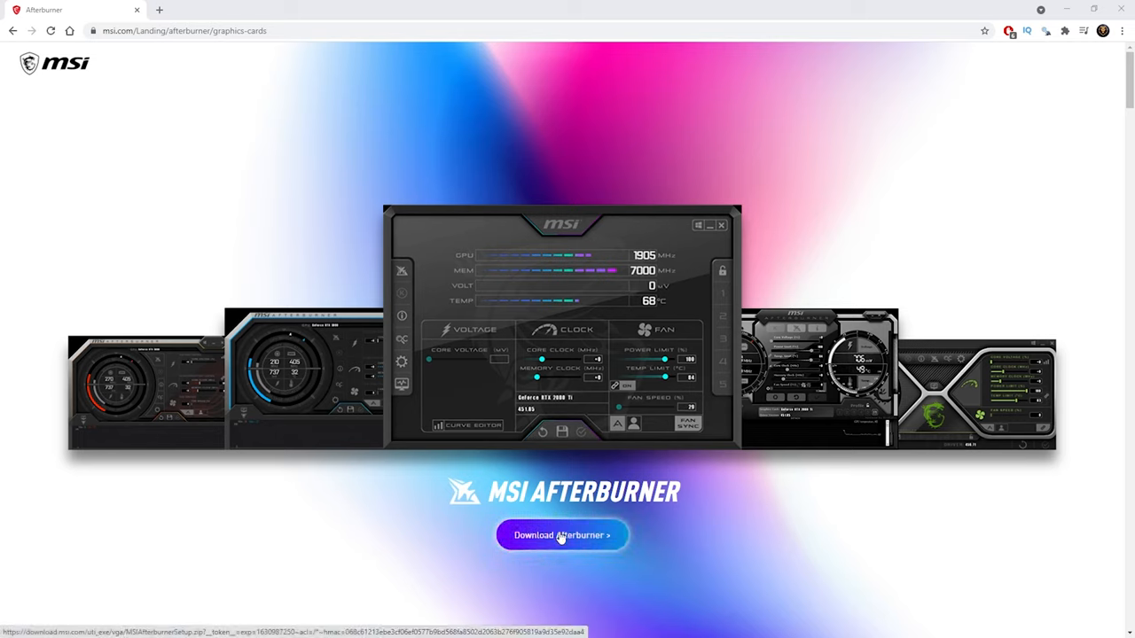
left_click(561, 535)
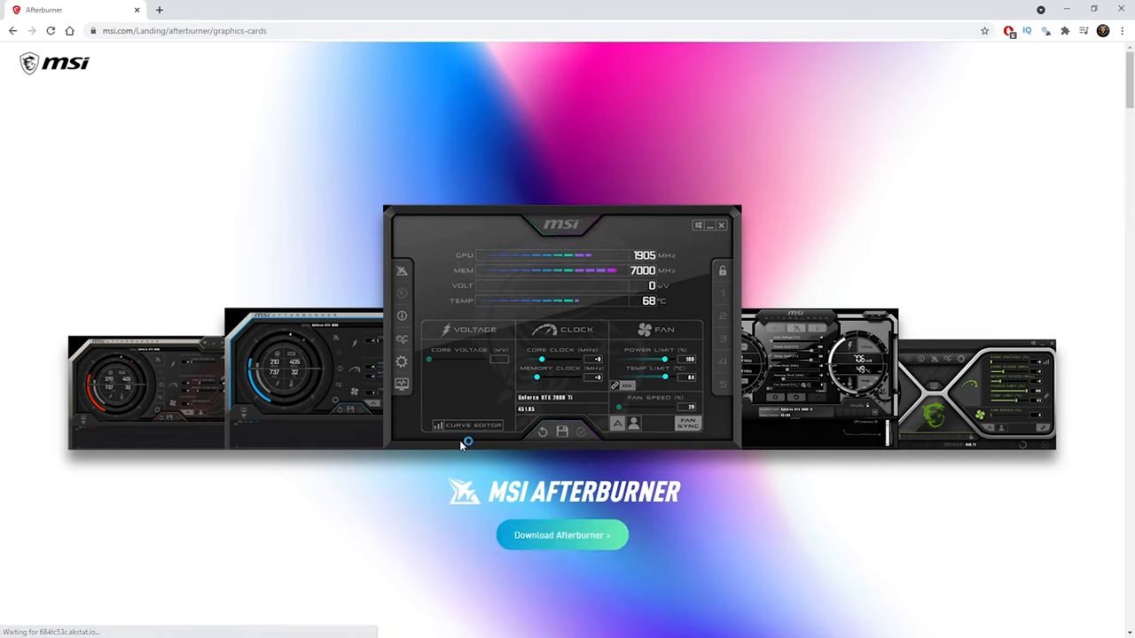
Step: Save MSIAfterburnerSetup.zip into the Downloads folder under its default name
left_click(561, 535)
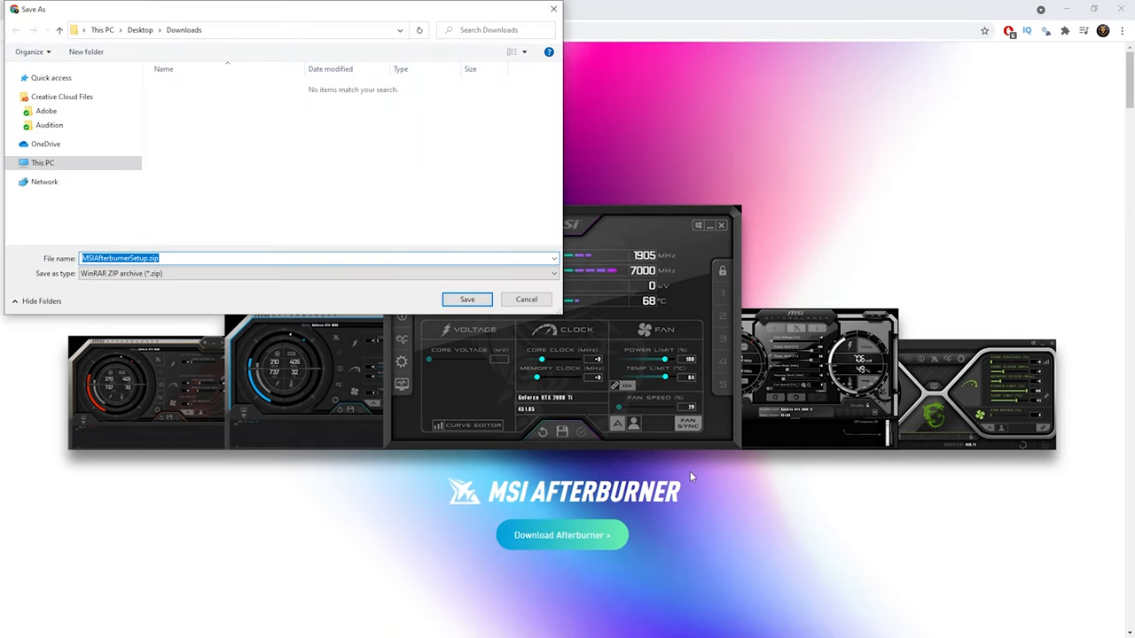
mouse_move(259, 136)
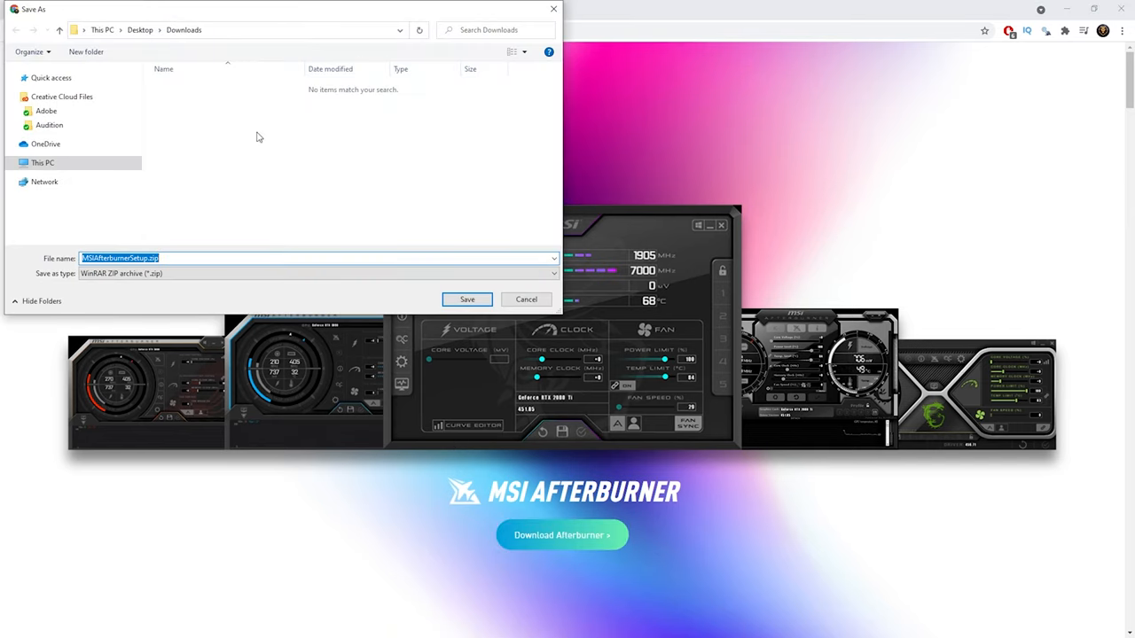
mouse_move(331, 303)
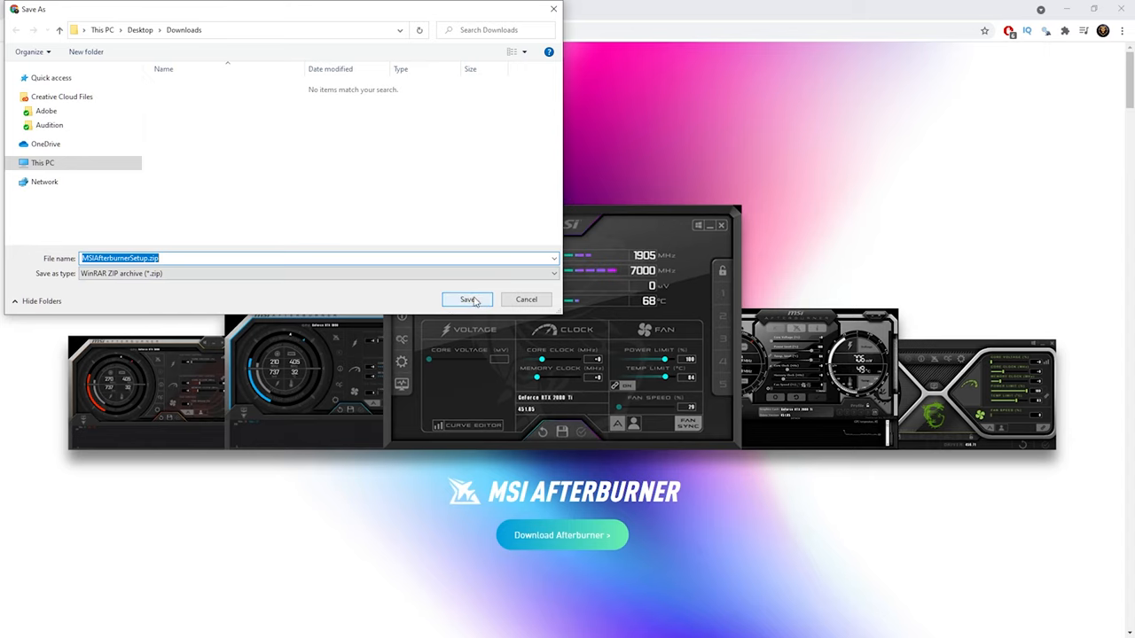
left_click(468, 299)
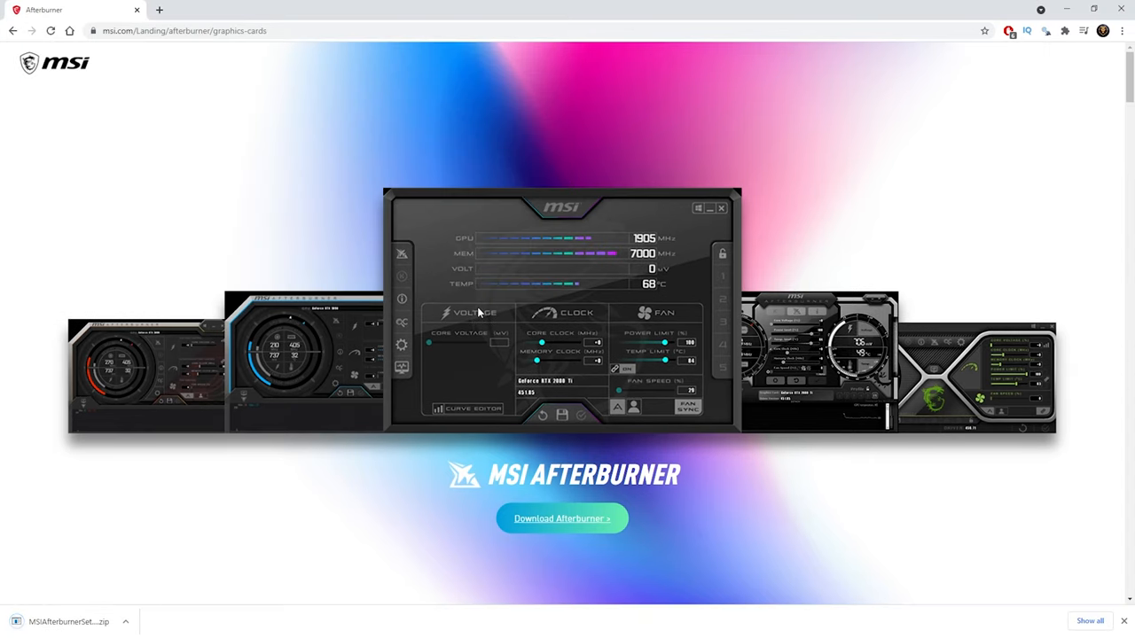
mouse_move(776, 130)
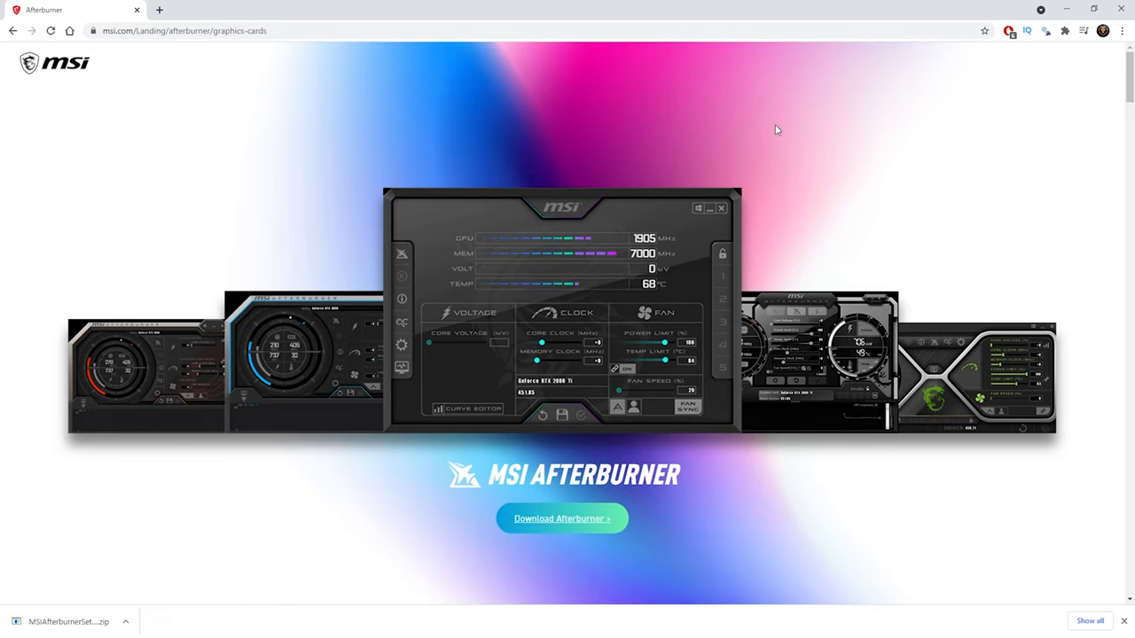
mouse_move(1063, 45)
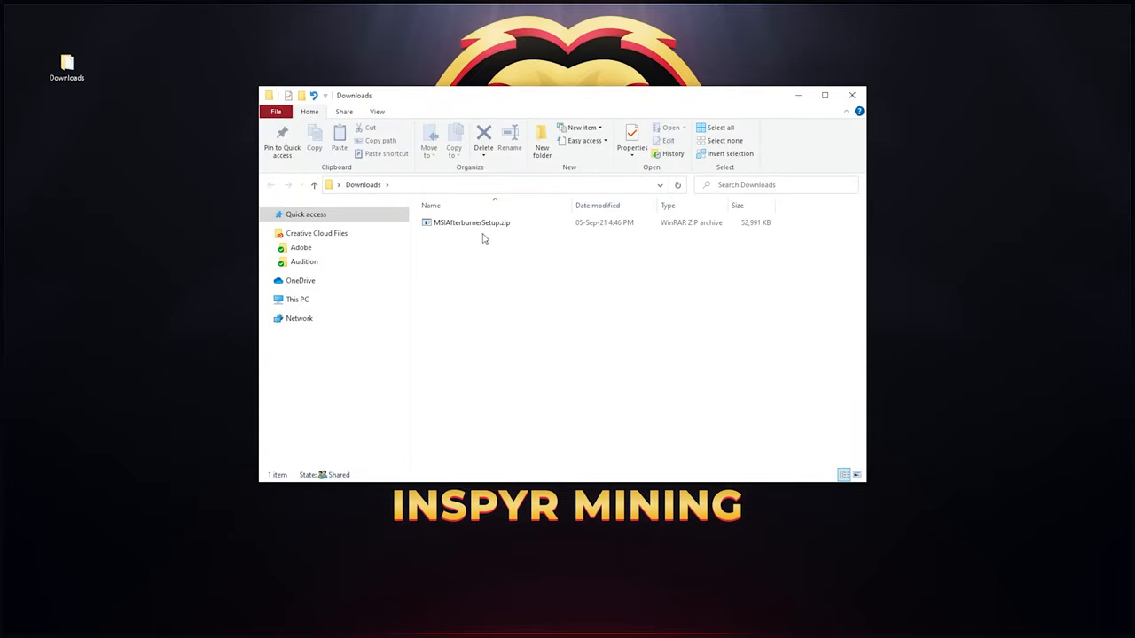
Step: Open MSIAfterburnerSetup.zip from Downloads in WinRAR
left_click(471, 222)
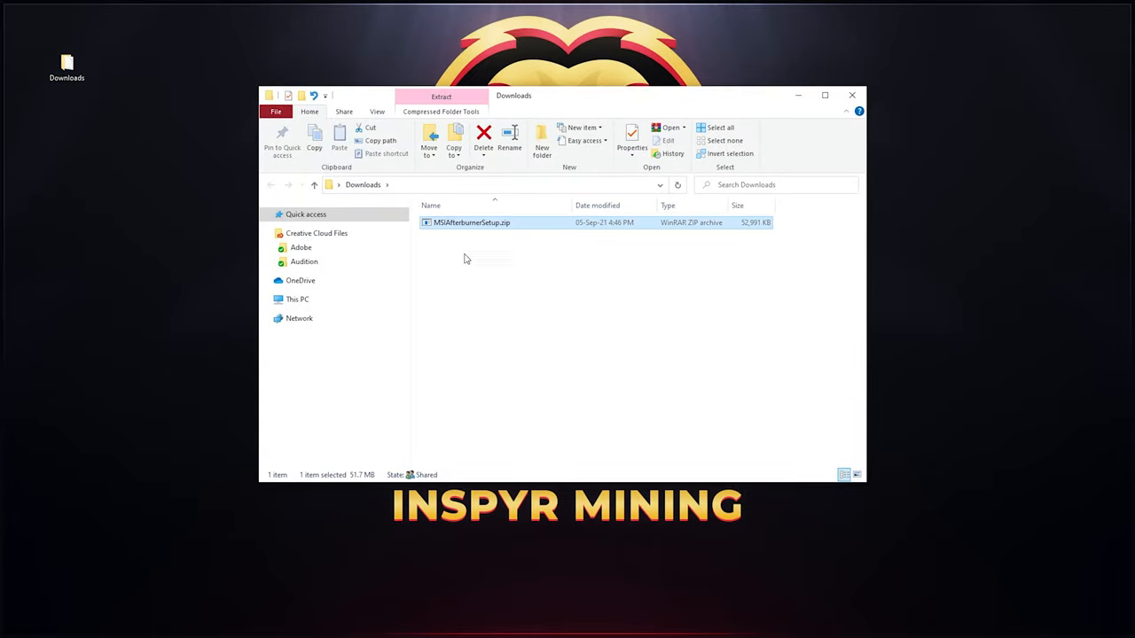
mouse_move(501, 287)
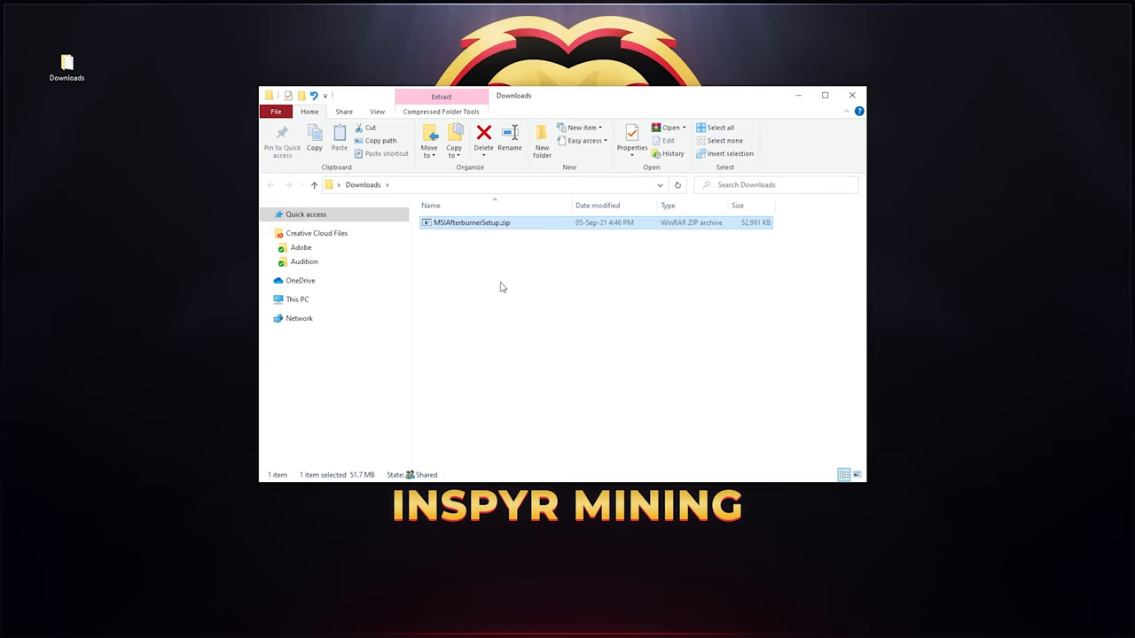
mouse_move(481, 223)
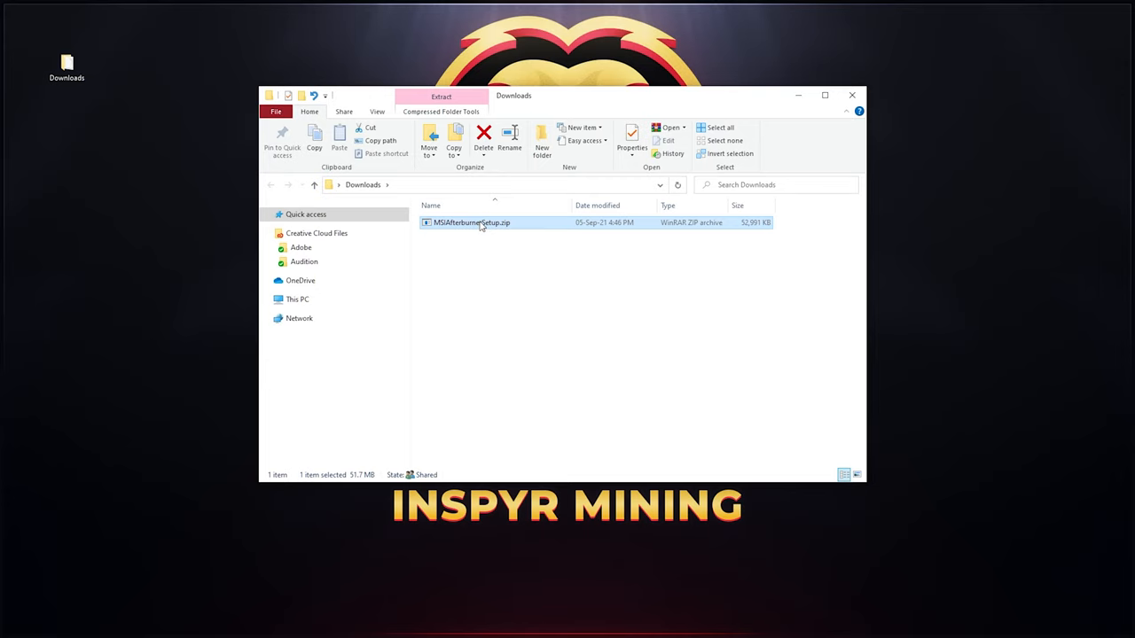
double_click(471, 223)
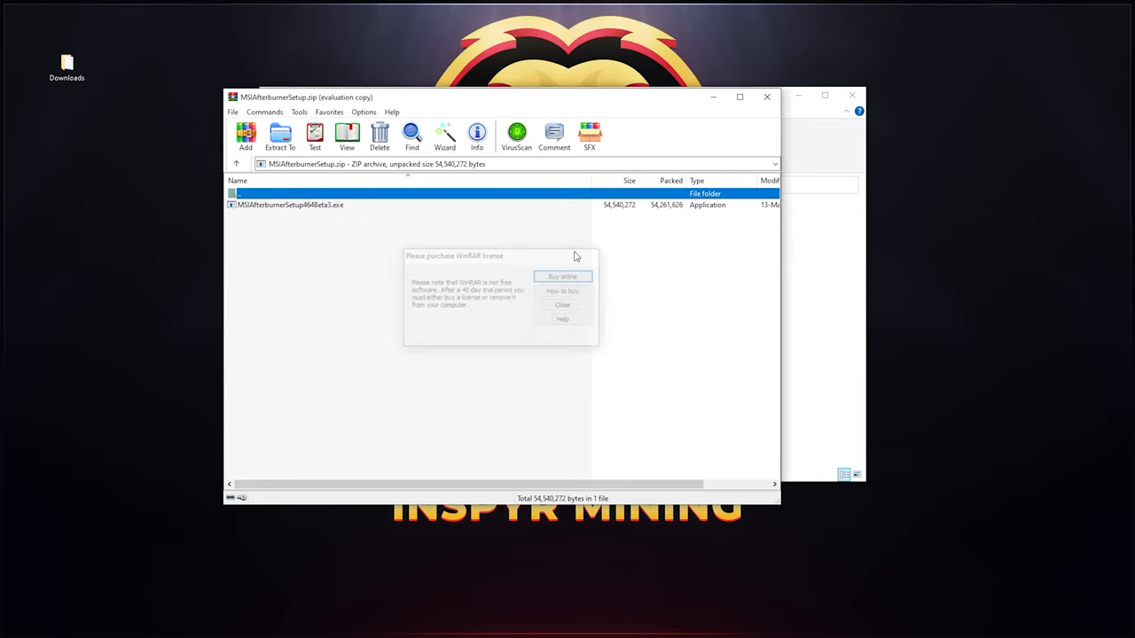
Step: Dismiss WinRAR's license reminder and close WinRAR once the installer is on the desktop
left_click(562, 304)
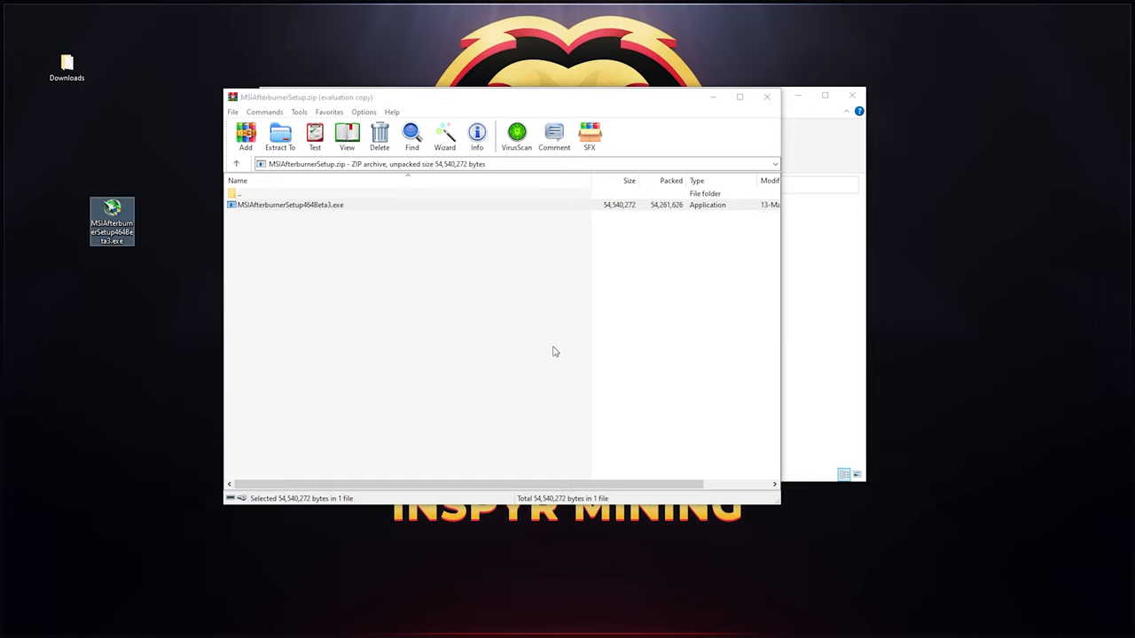
left_click(766, 96)
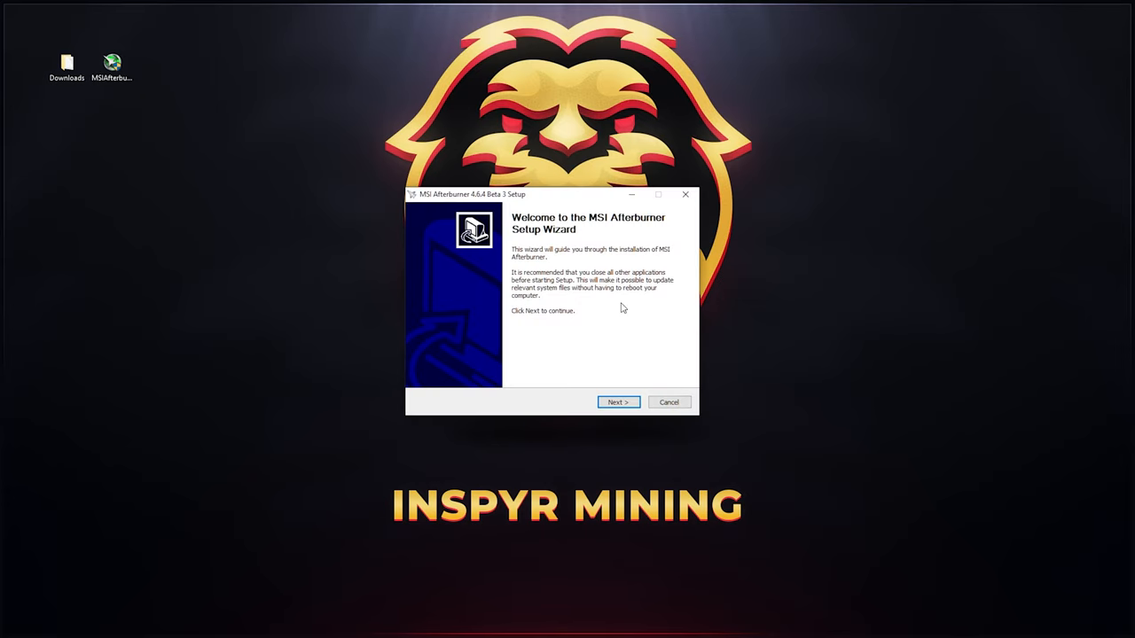
mouse_move(603, 310)
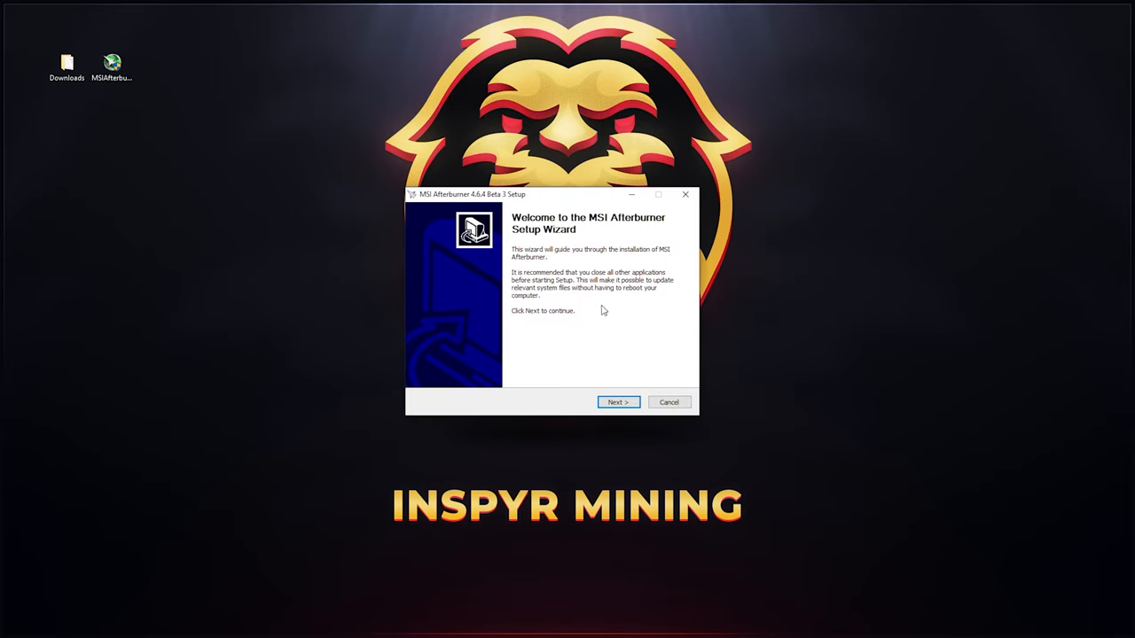
Step: Accept the MSI Afterburner license agreement in setup
left_click(618, 401)
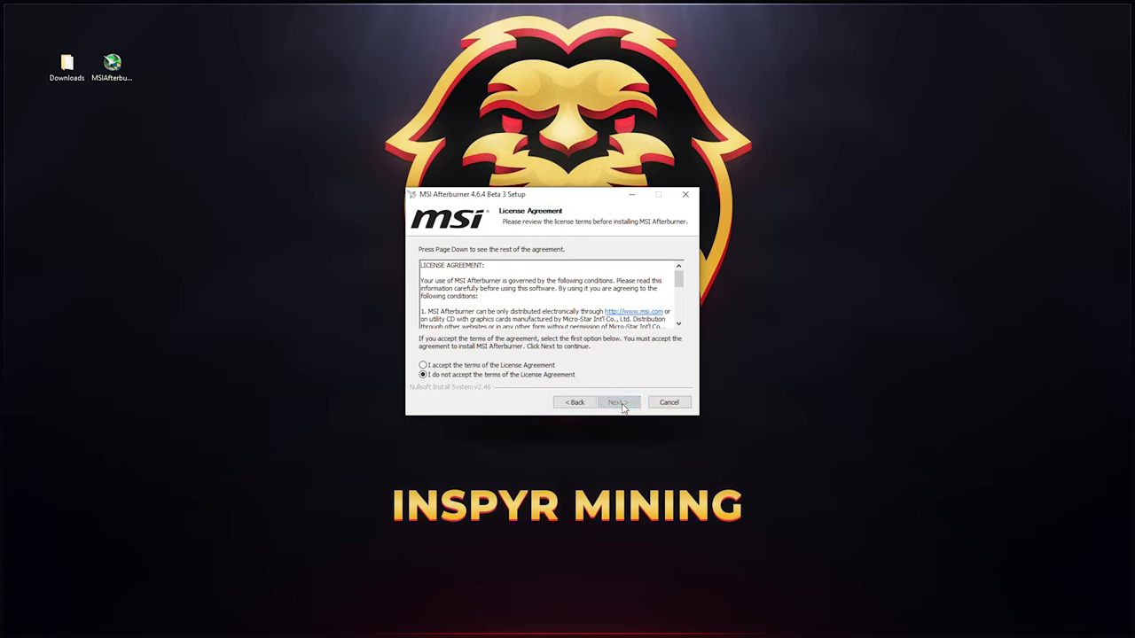
mouse_move(533, 393)
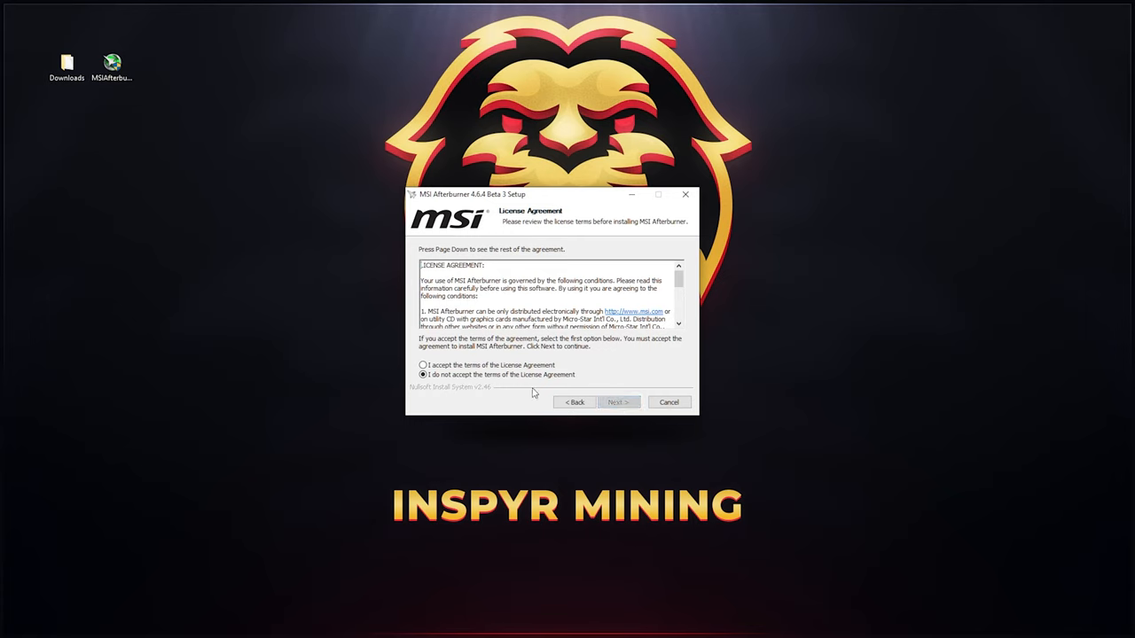
left_click(423, 365)
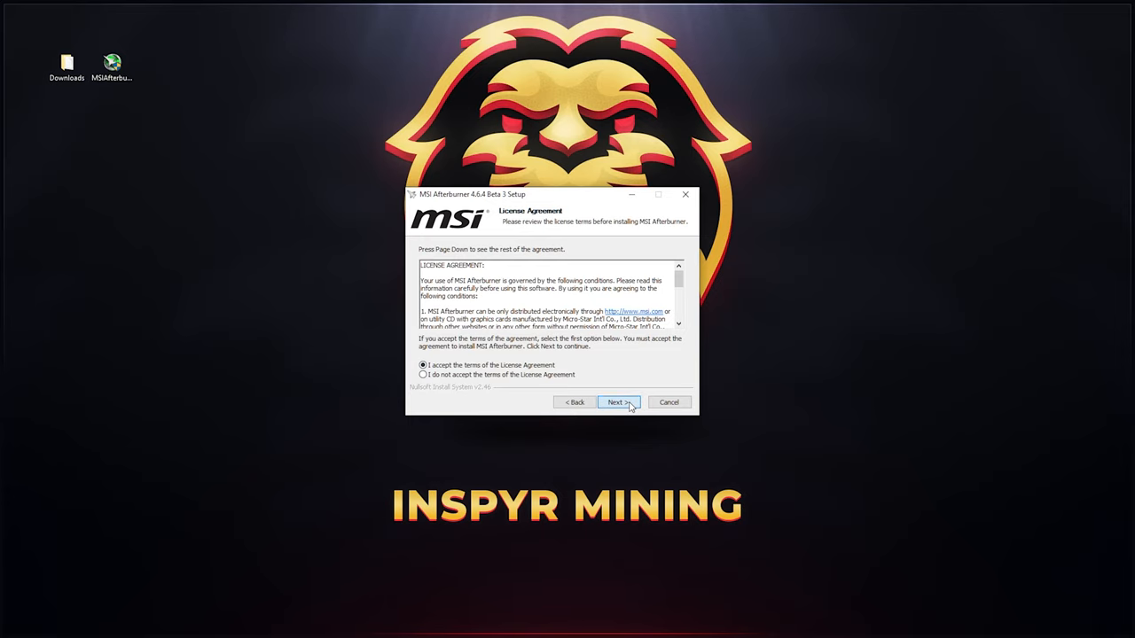
left_click(618, 402)
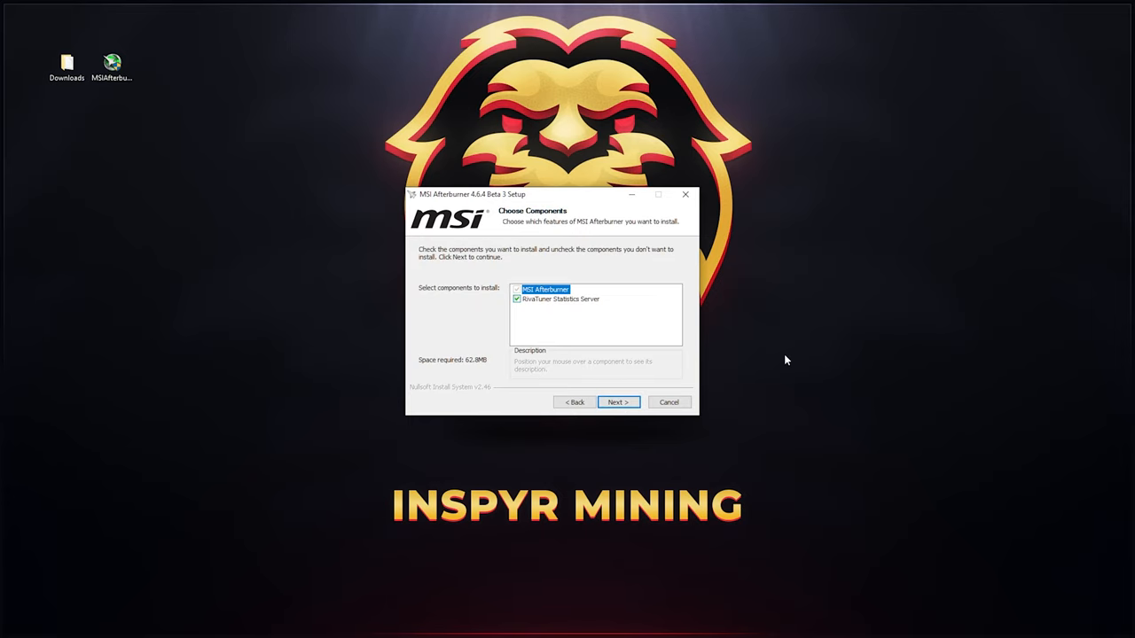
mouse_move(527, 323)
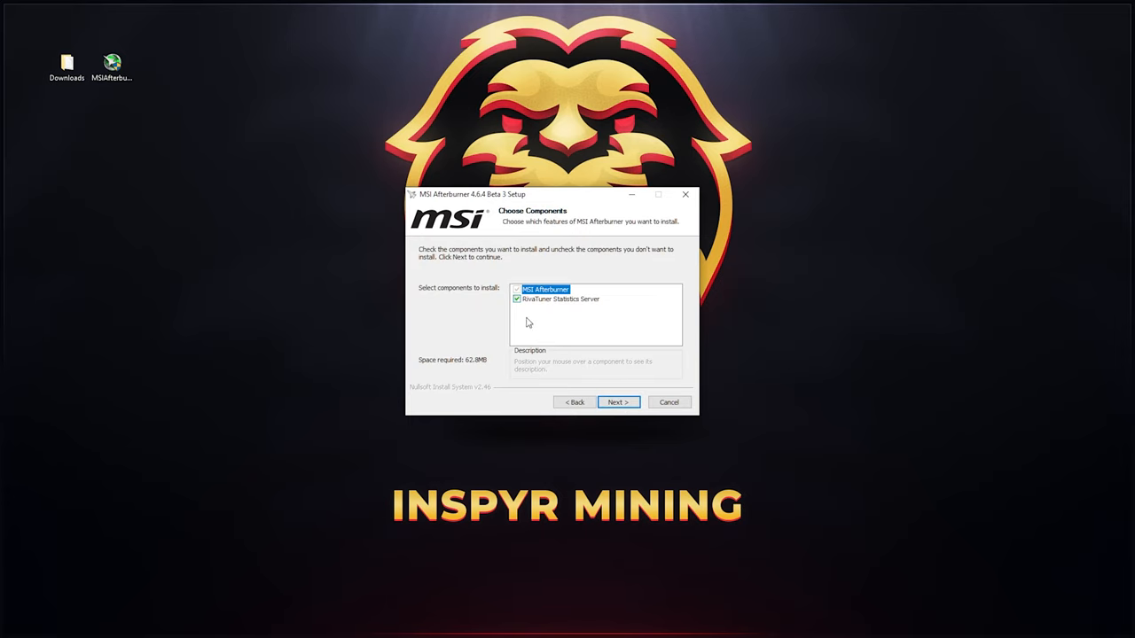
mouse_move(517, 299)
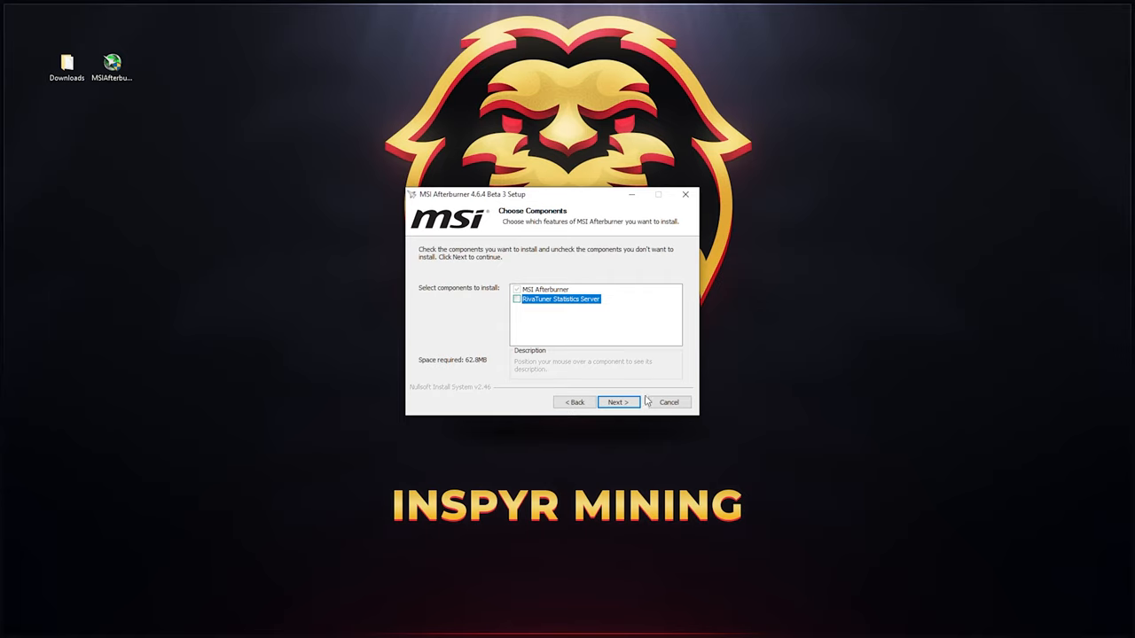
Step: Install Afterburner without RivaTuner Statistics Server into the default folder
left_click(618, 401)
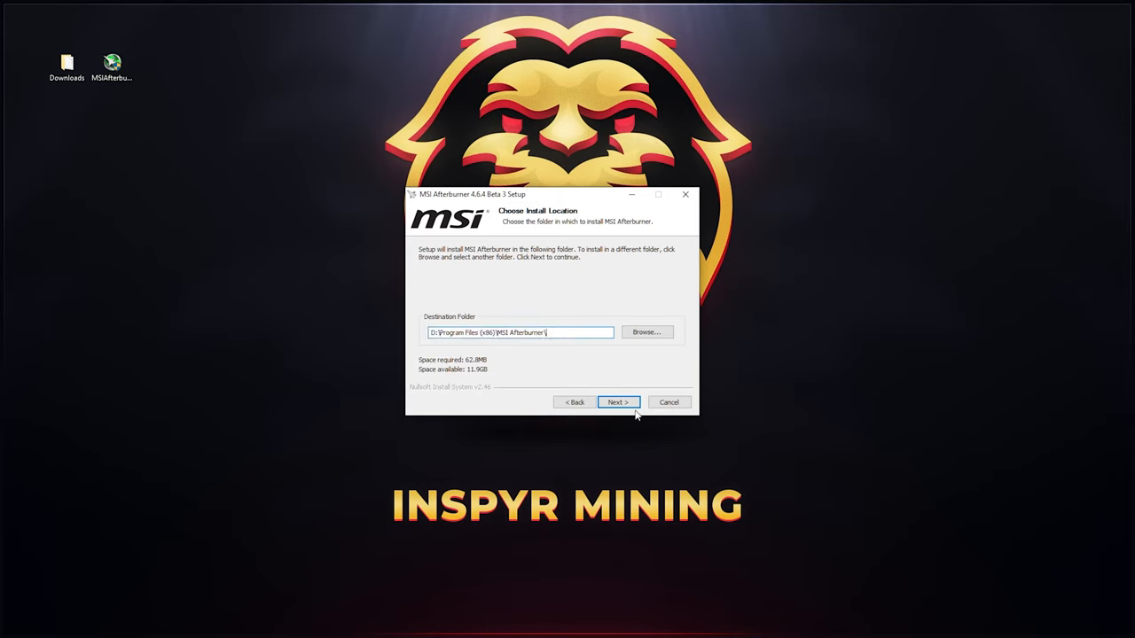
left_click(617, 402)
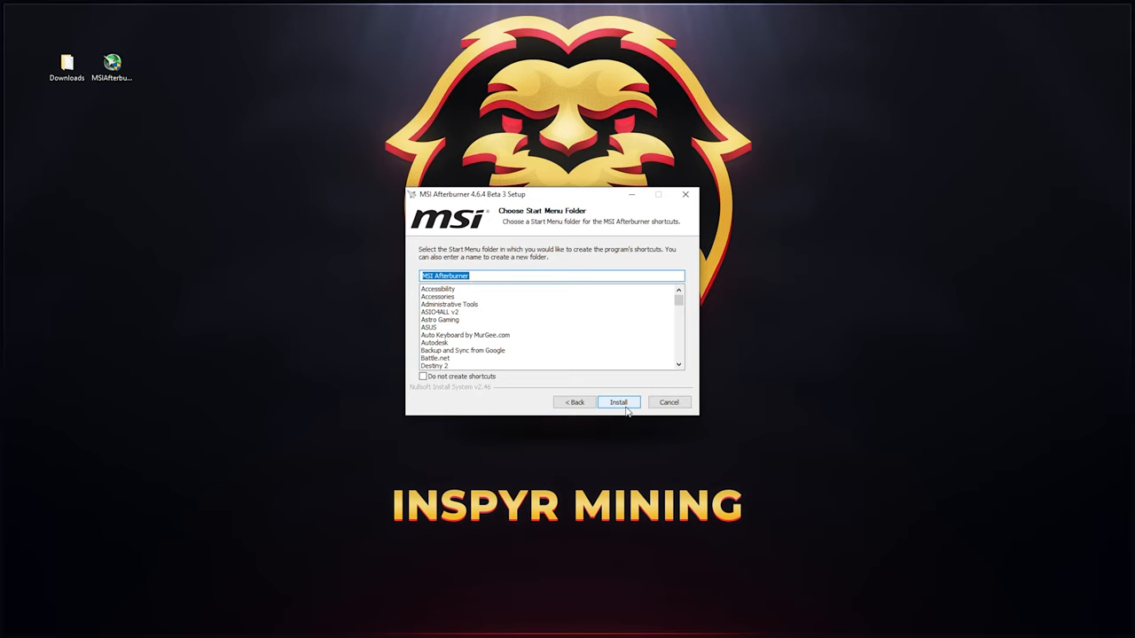
mouse_move(632, 426)
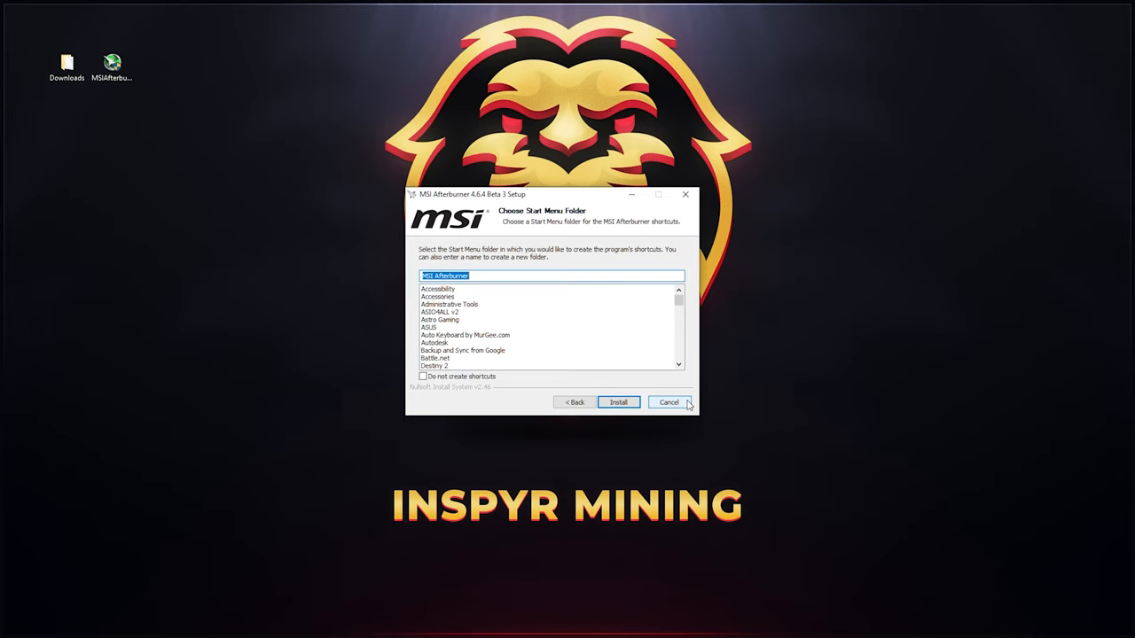
left_click(618, 402)
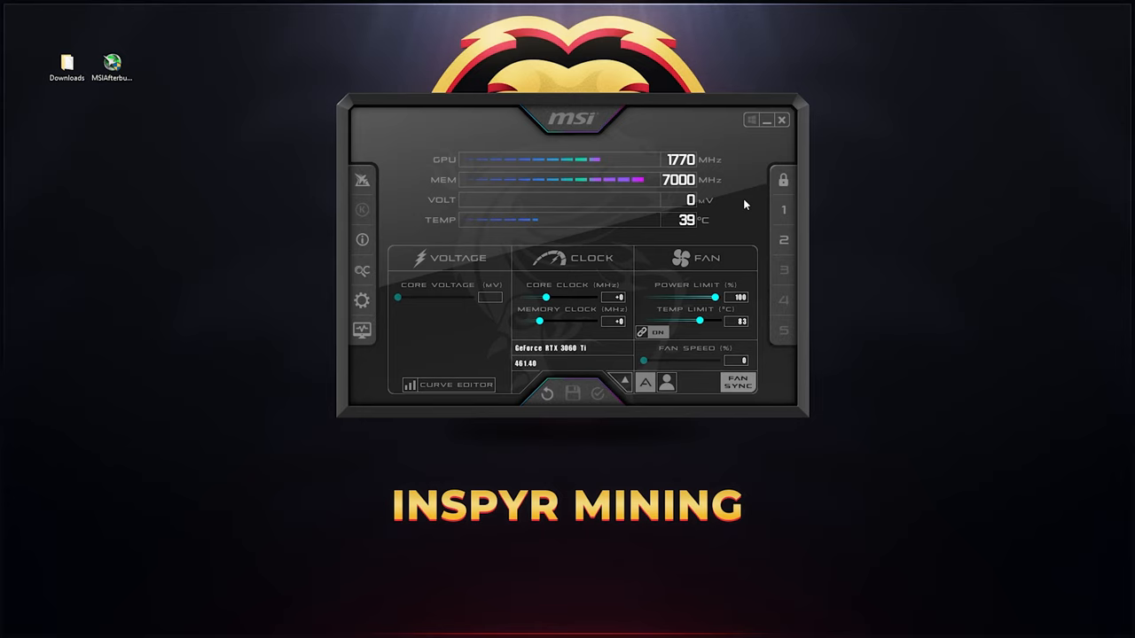
mouse_move(598, 433)
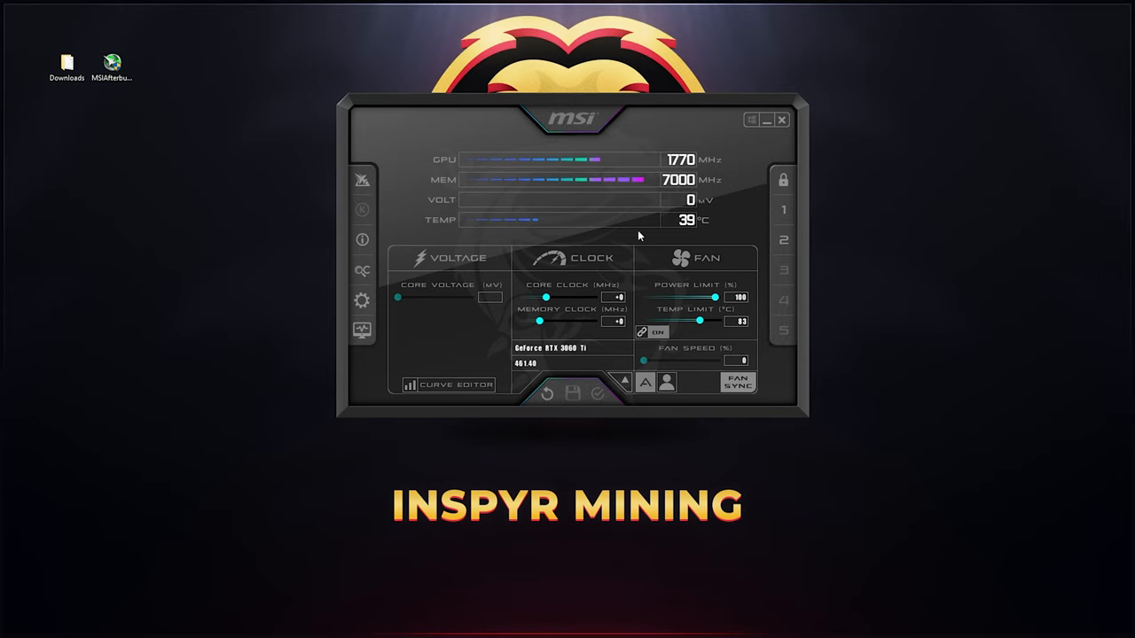
mouse_move(594, 258)
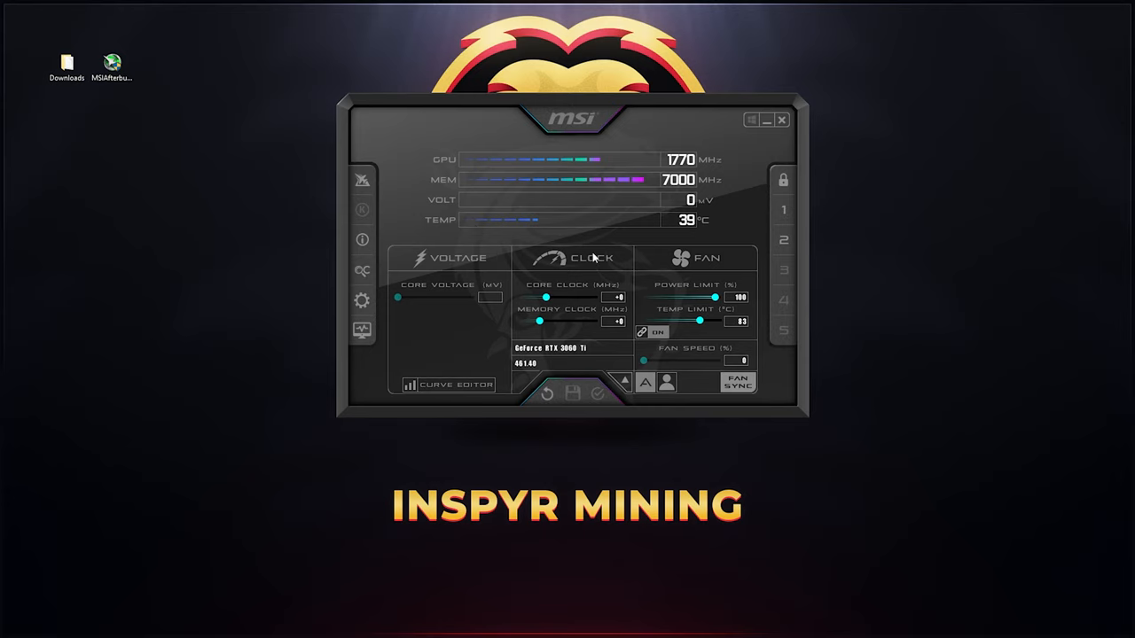
mouse_move(692, 334)
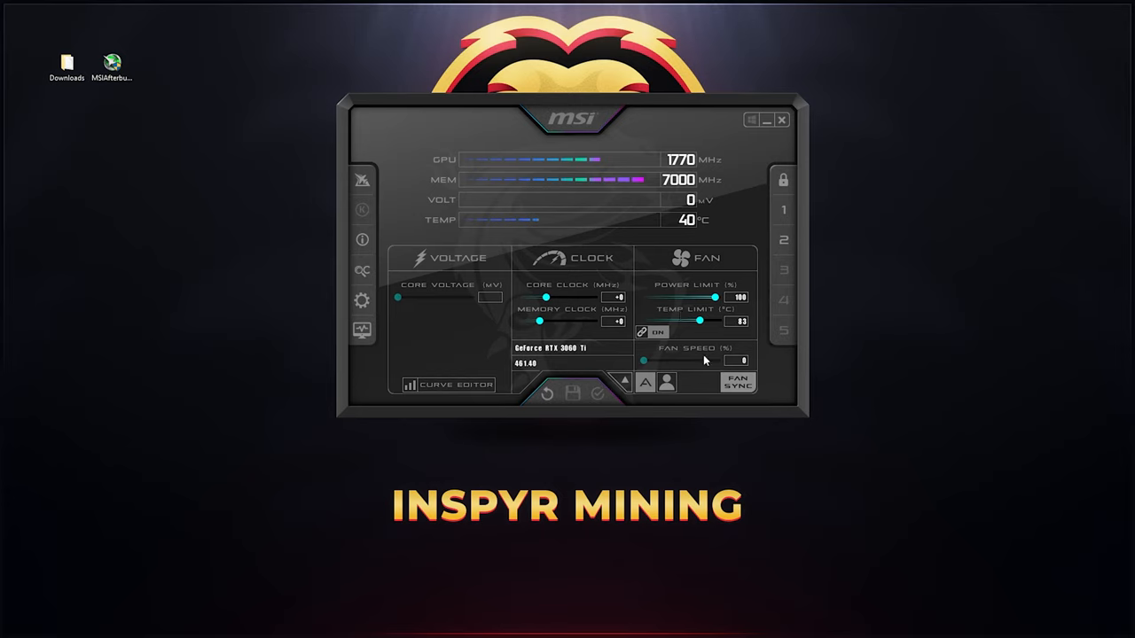
mouse_move(703, 362)
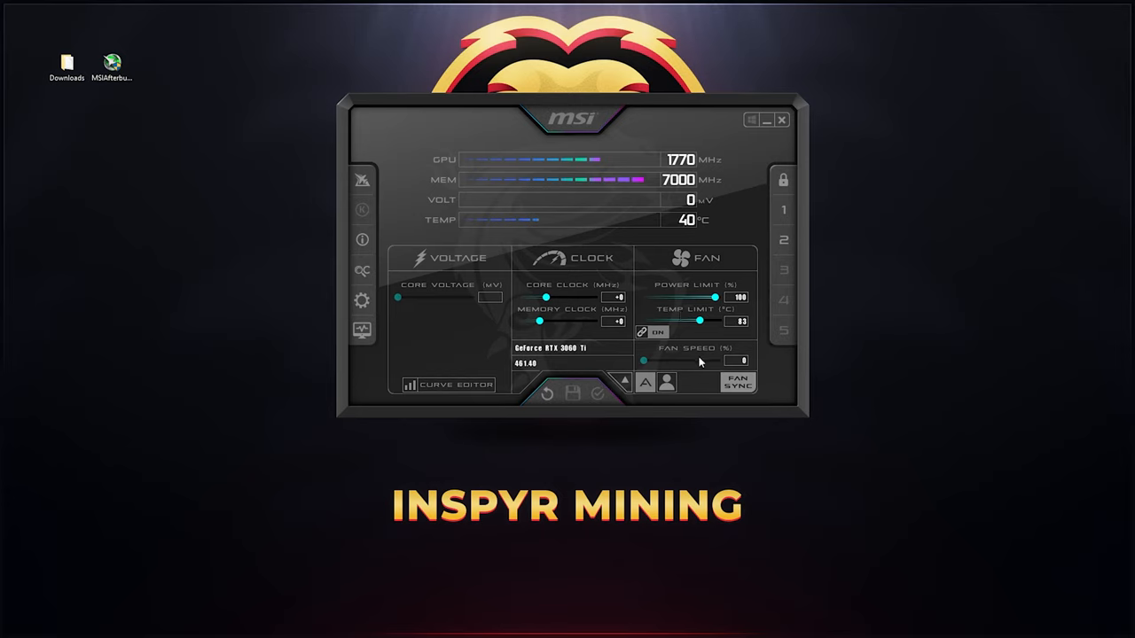
mouse_move(1028, 315)
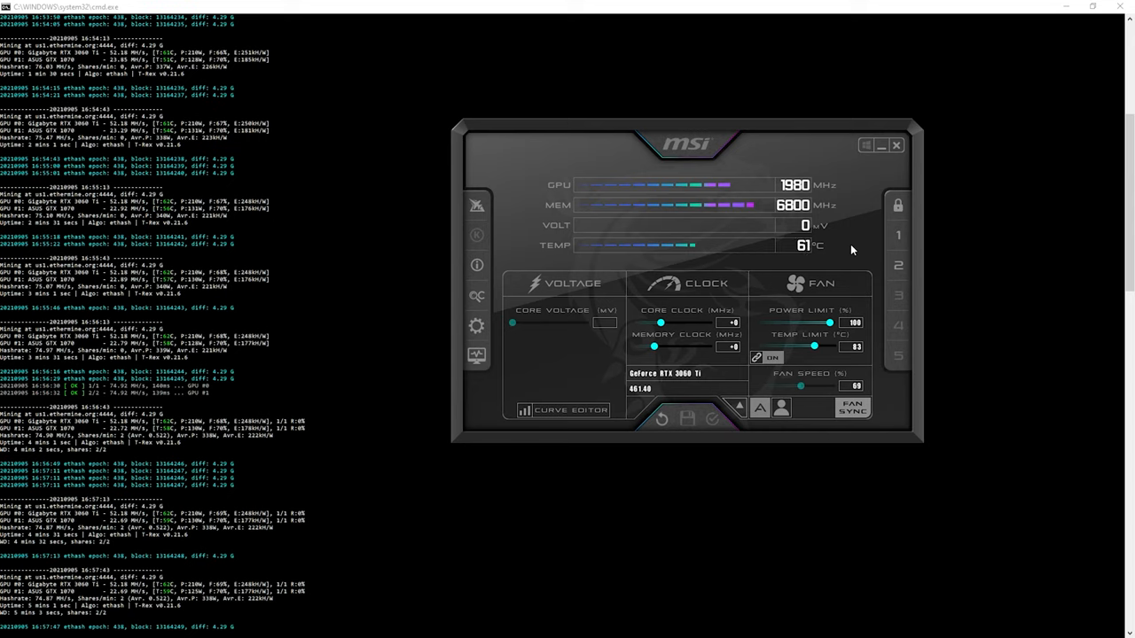
mouse_move(177, 296)
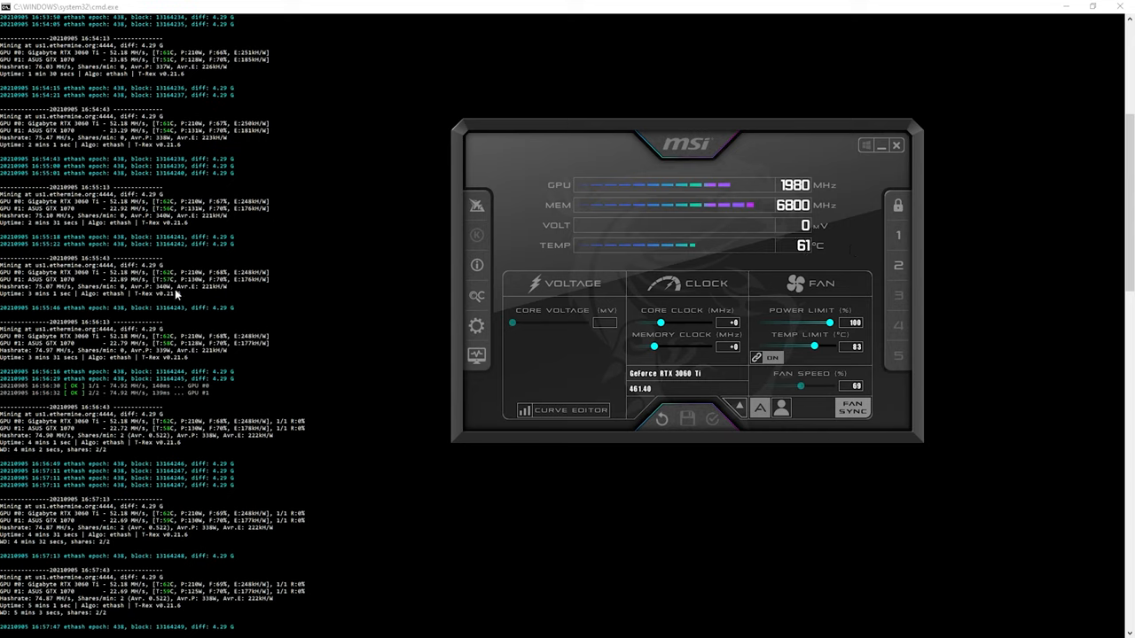
mouse_move(61, 279)
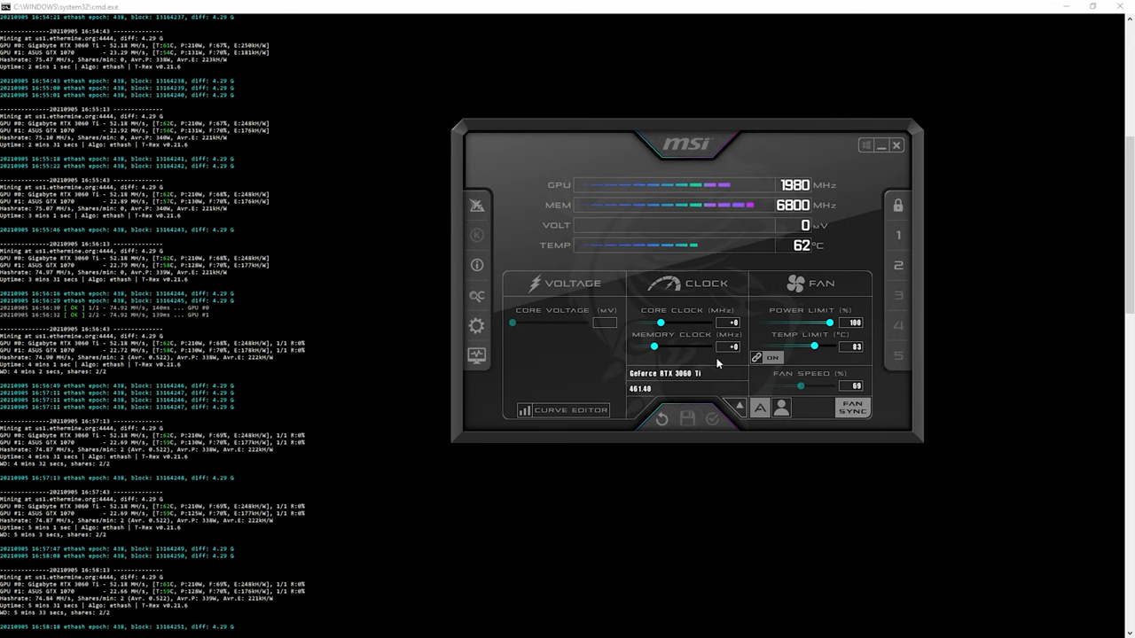
mouse_move(674, 373)
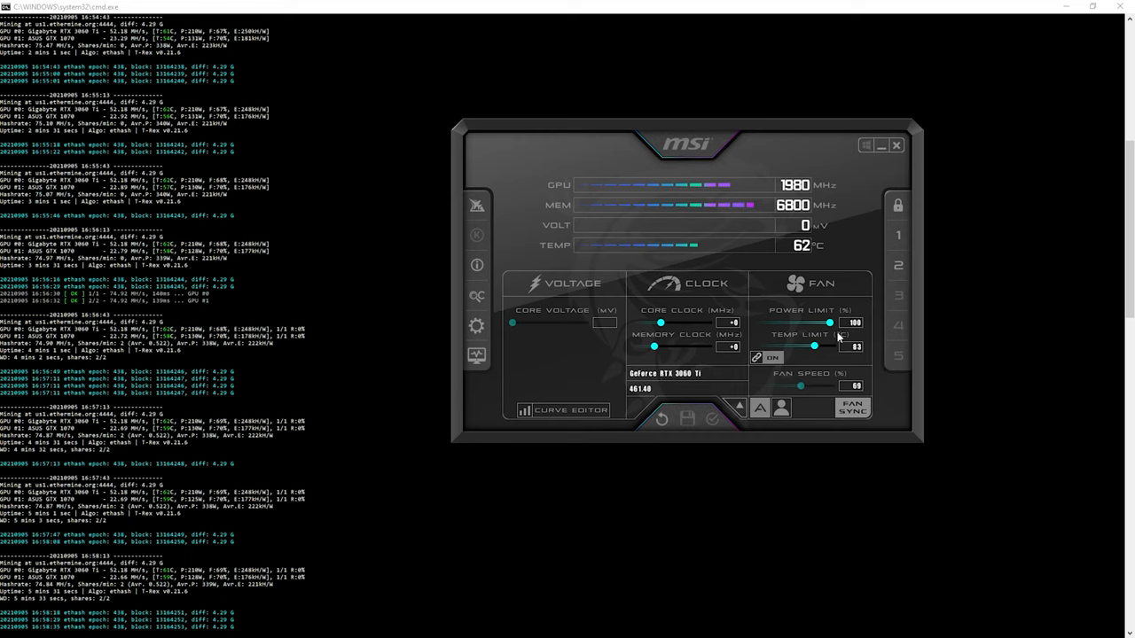
mouse_move(840, 316)
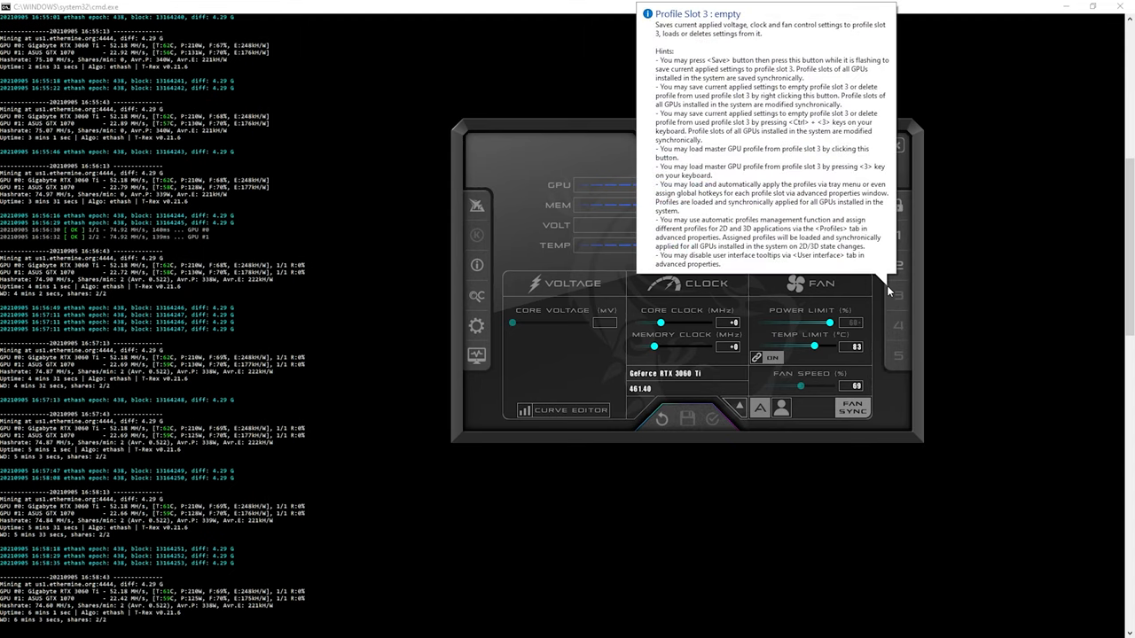
Step: Set the Power Limit slider to 60%, giving a 71°C temperature limit
left_click(712, 420)
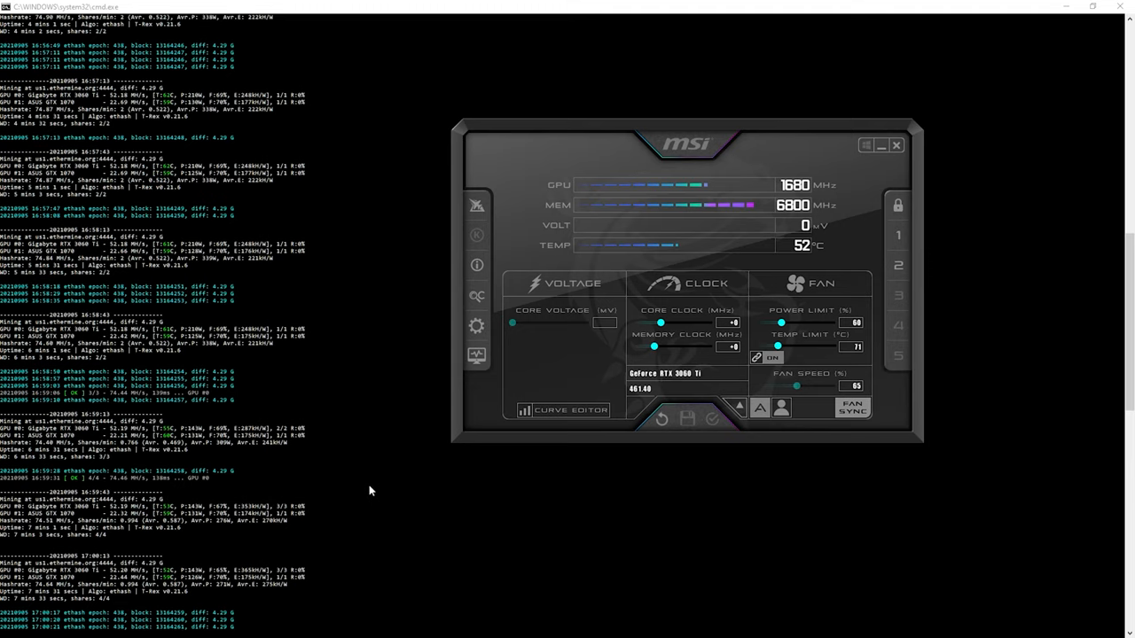
mouse_move(197, 496)
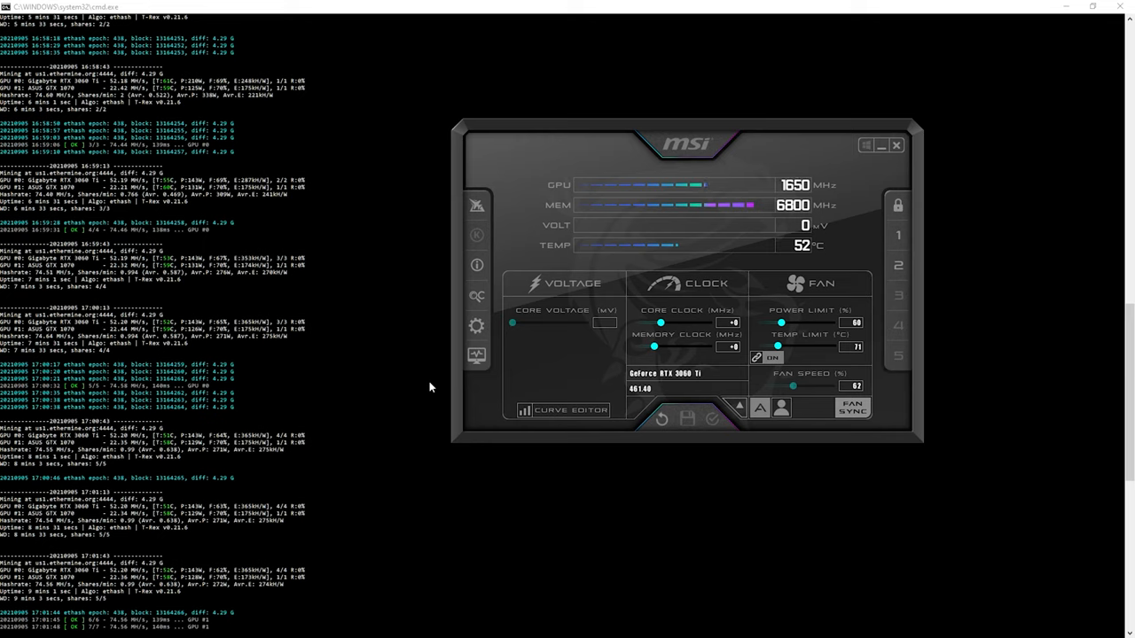
mouse_move(352, 408)
type("130")
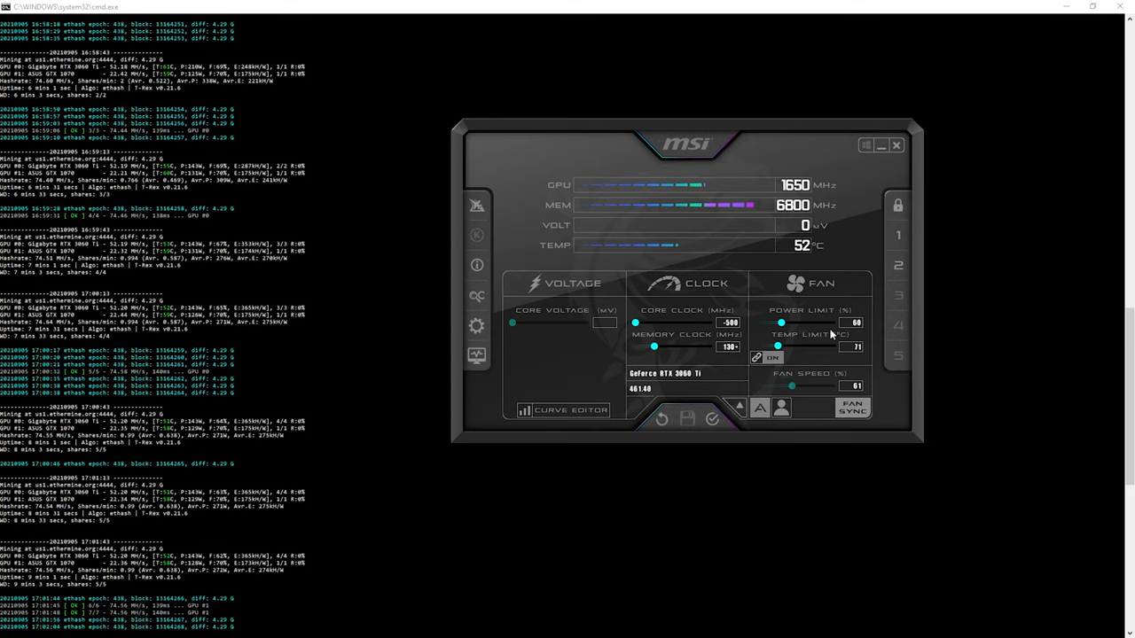
Step: Set core clock offset -500 and memory clock offset +1300
left_click_drag(656, 346, 705, 347)
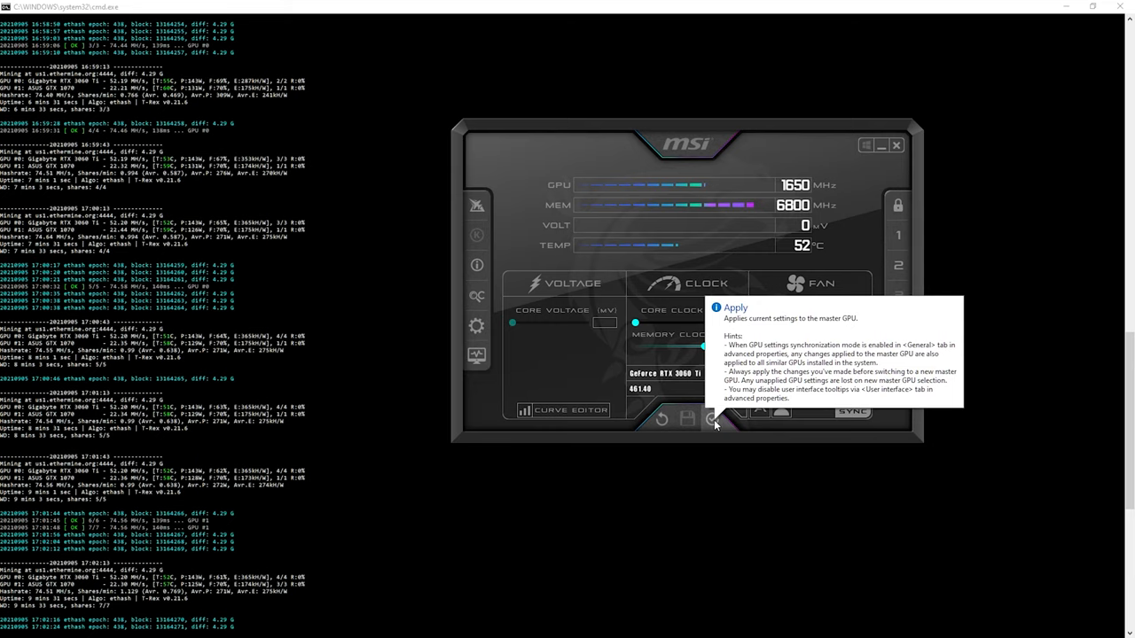
Step: Apply core -500, memory +1300 and 70% fan speed to the GPU
left_click(712, 420)
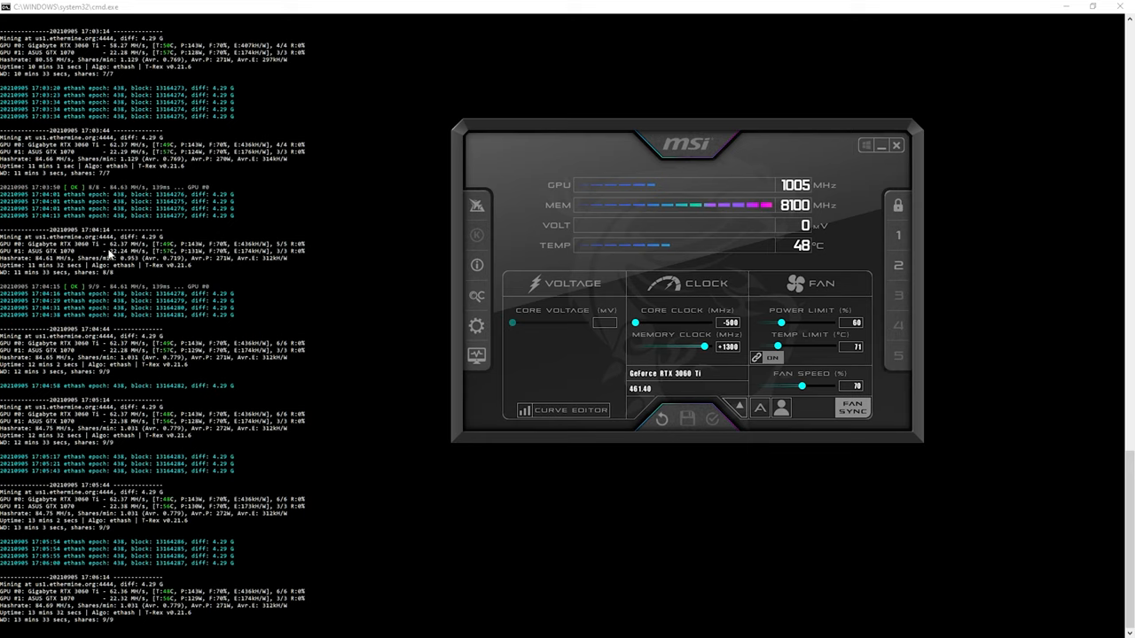
mouse_move(149, 255)
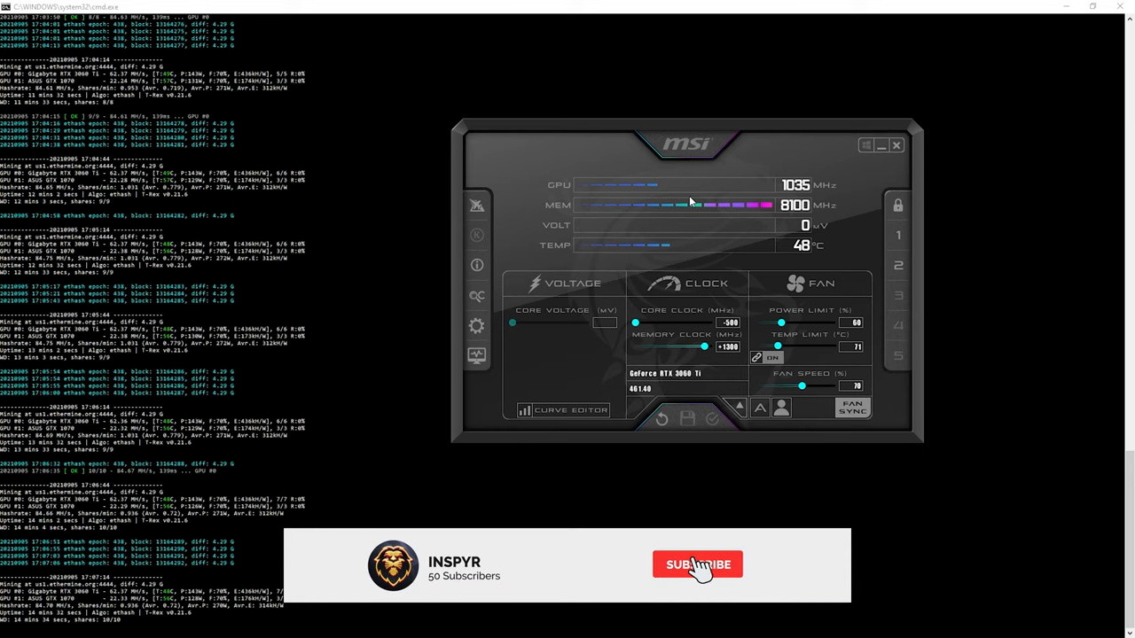
left_click(697, 565)
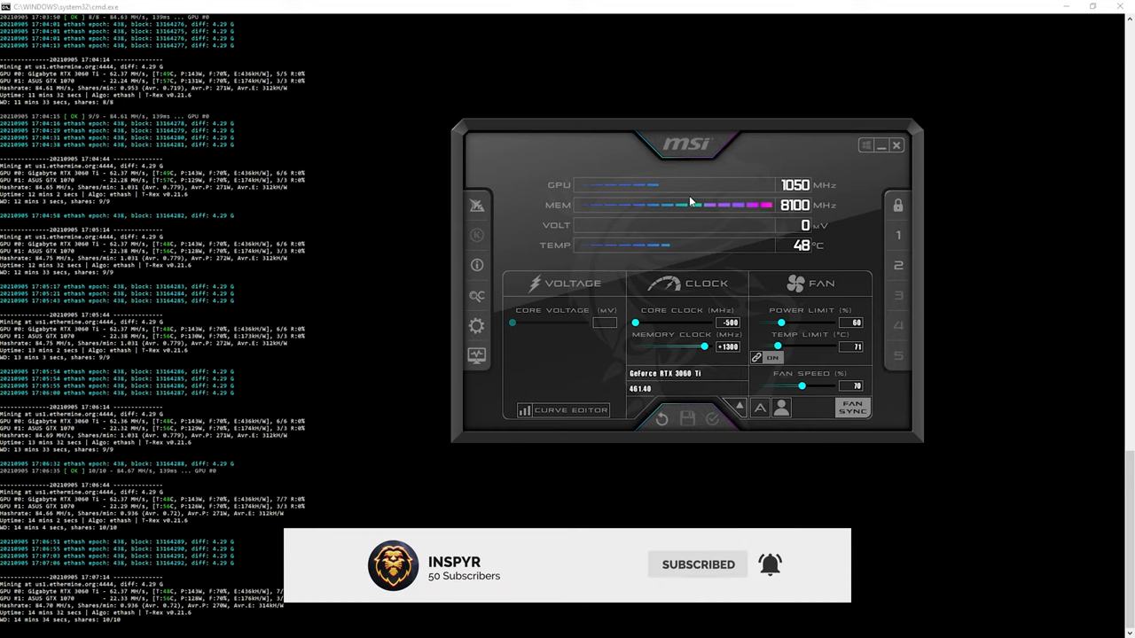